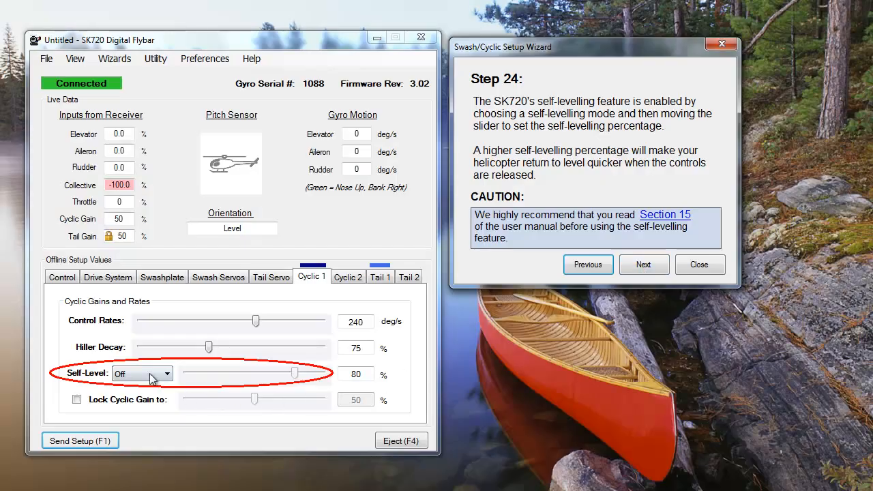
Pick Centre Stick from the Cyclic 1 Self-Level mode dropdown
left_click(166, 374)
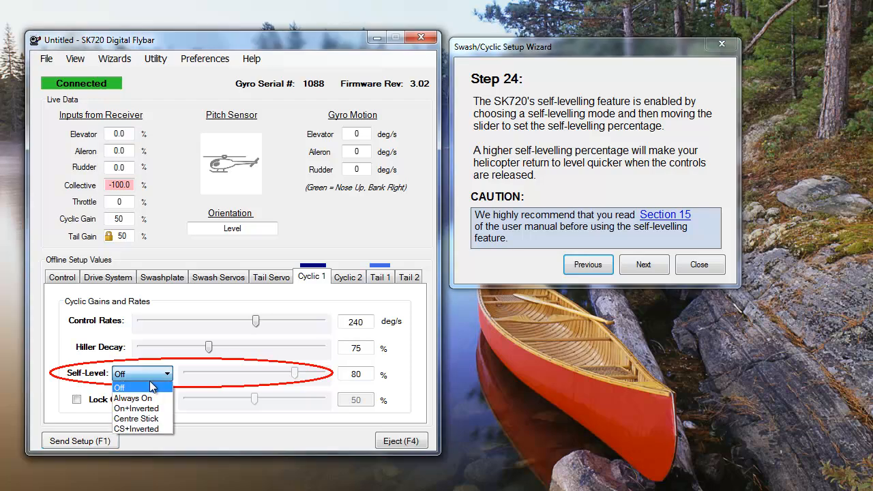
mouse_move(136, 418)
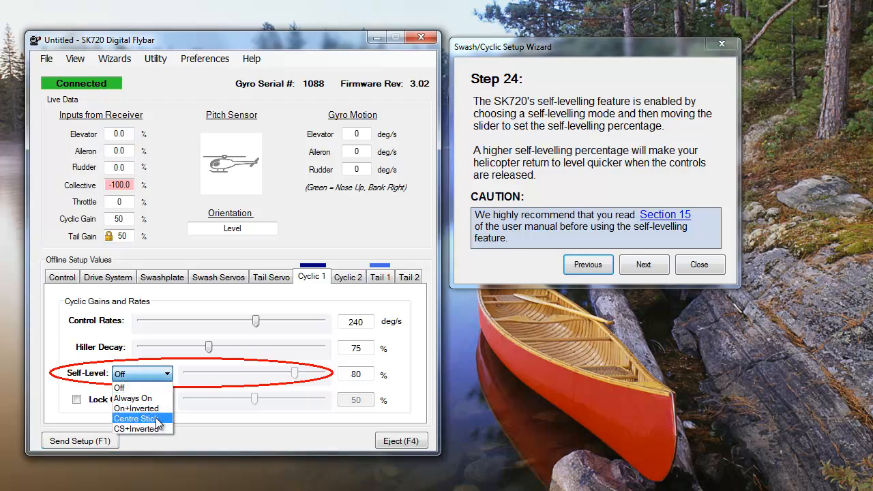
left_click(120, 387)
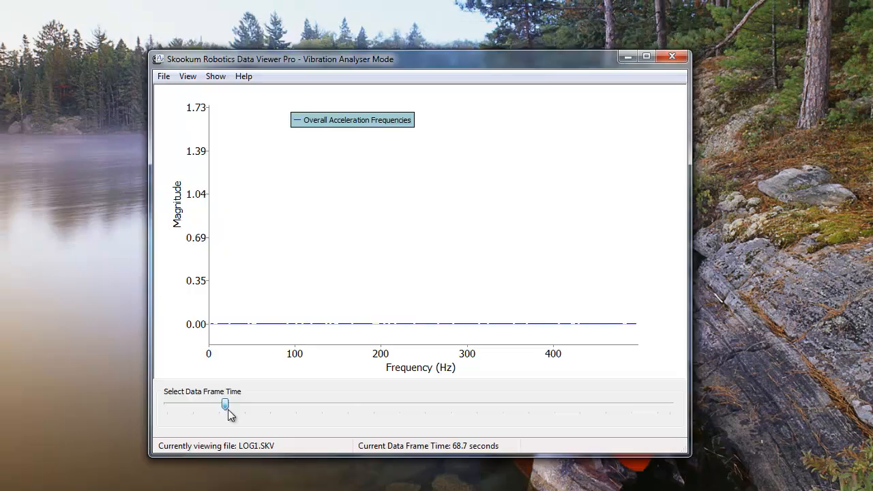
Slide the data frame time from 68.7 s to the 175.3 s frame
left_click_drag(225, 403, 314, 403)
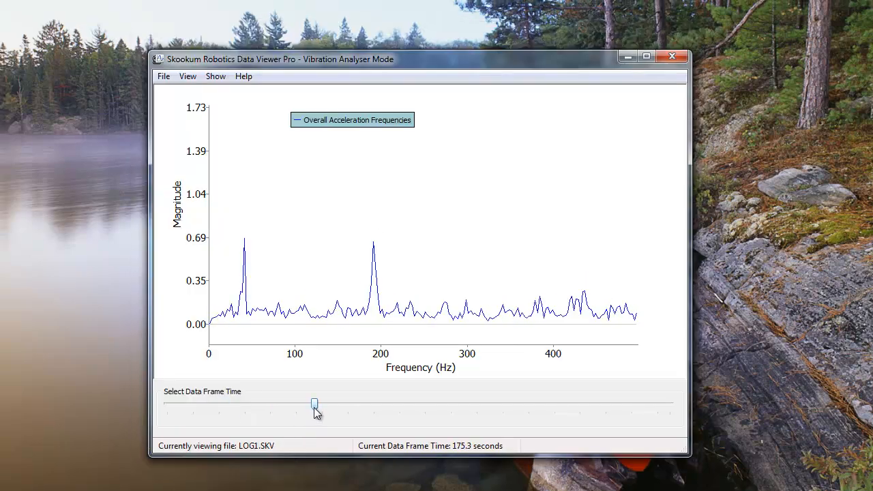
left_click_drag(314, 403, 409, 403)
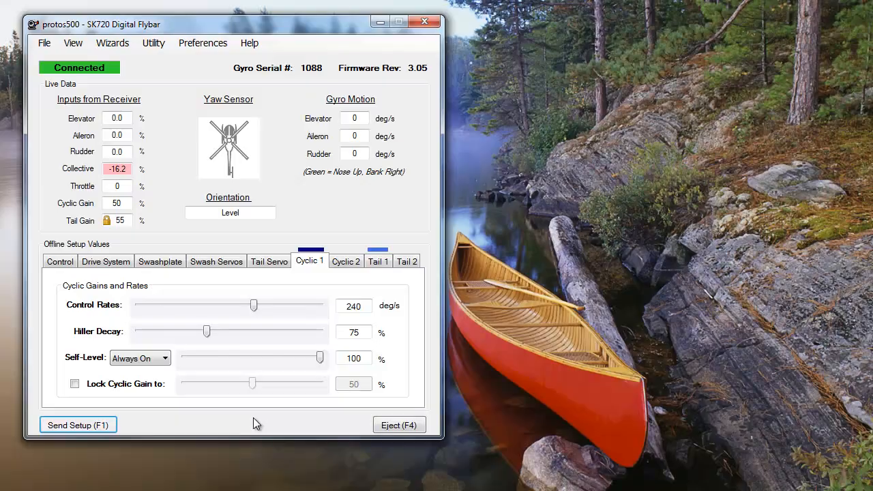
Sweep Cyclic 1 self-level through 90, 10 and 60 percent back to 100, then view Cyclic 2
left_click_drag(319, 357, 305, 358)
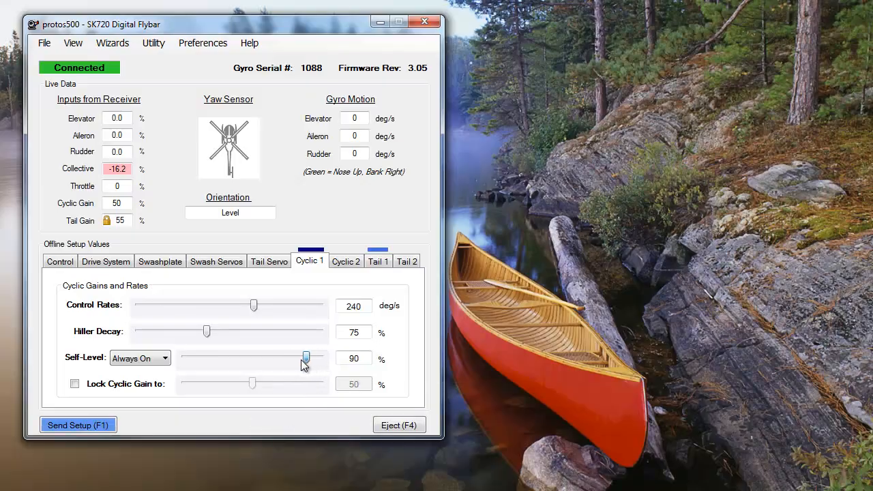
left_click_drag(305, 357, 198, 356)
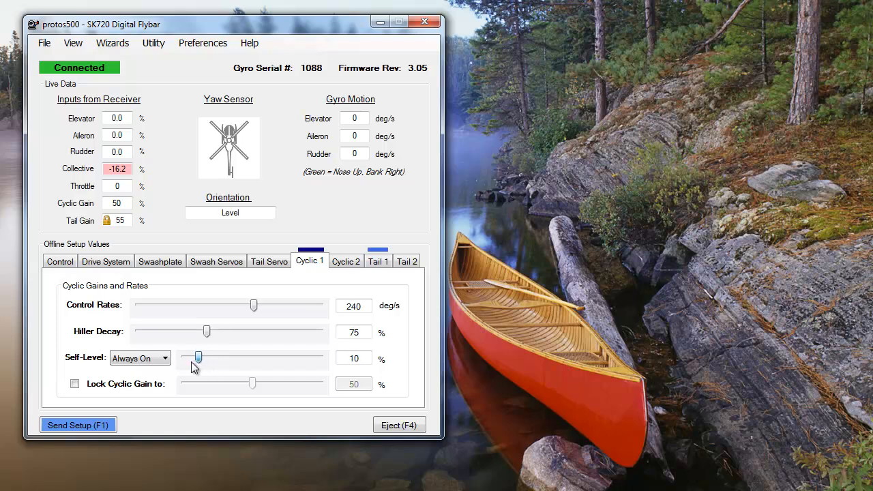
left_click_drag(198, 357, 266, 358)
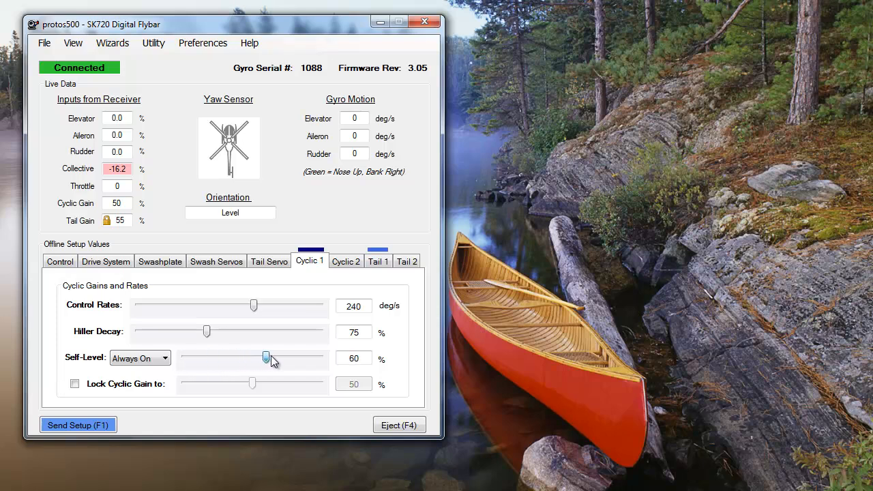
left_click_drag(266, 358, 320, 357)
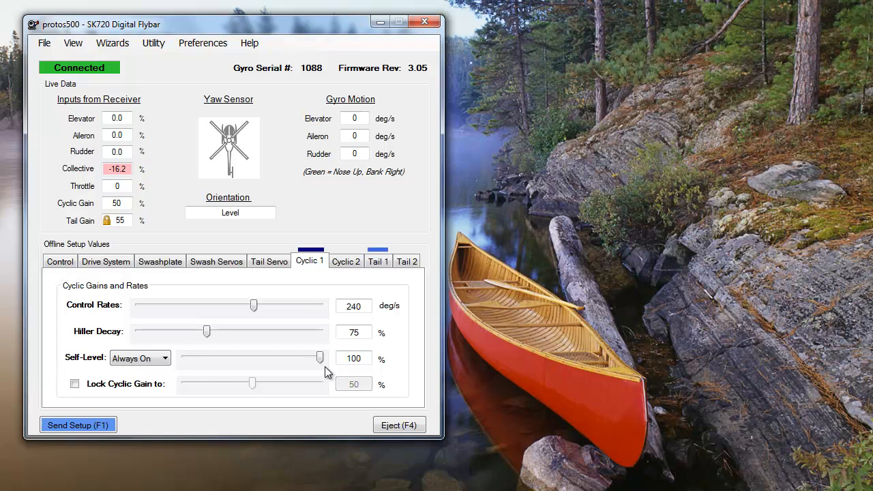
left_click(346, 261)
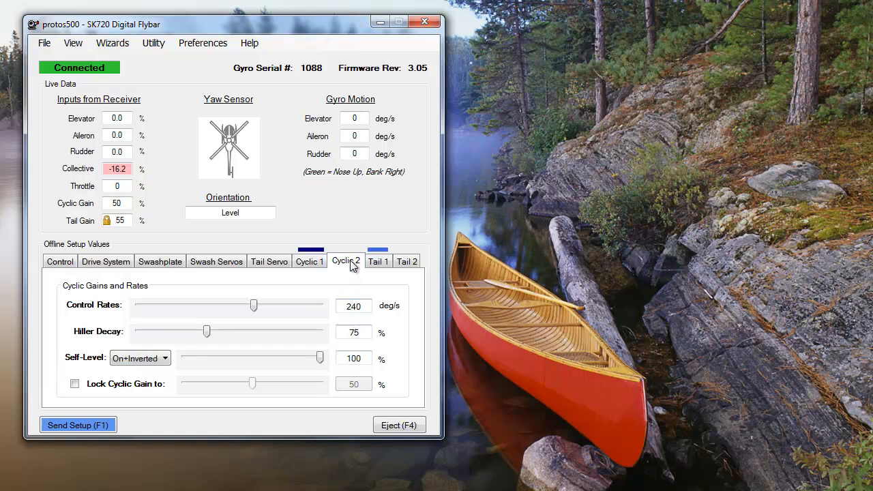
left_click(164, 358)
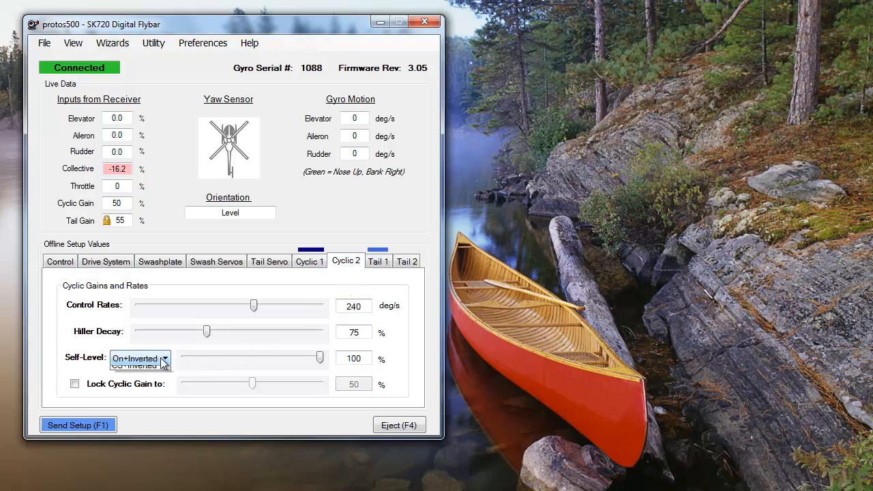
left_click(140, 358)
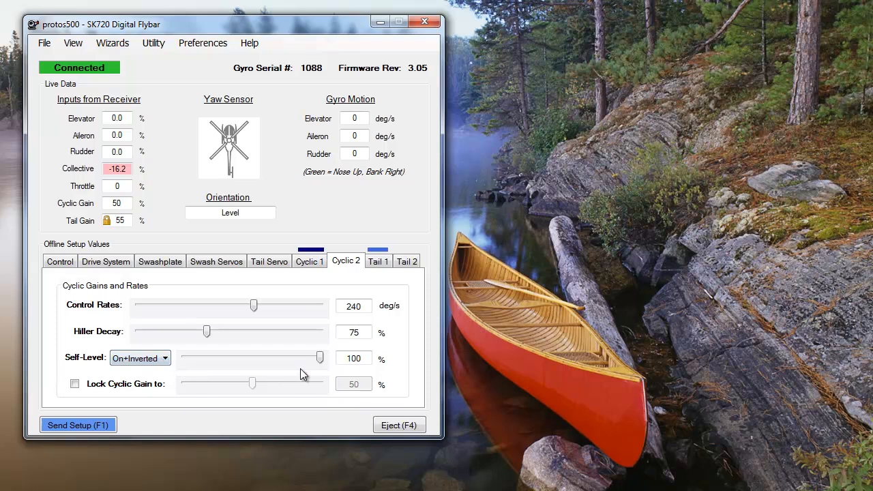
mouse_move(324, 380)
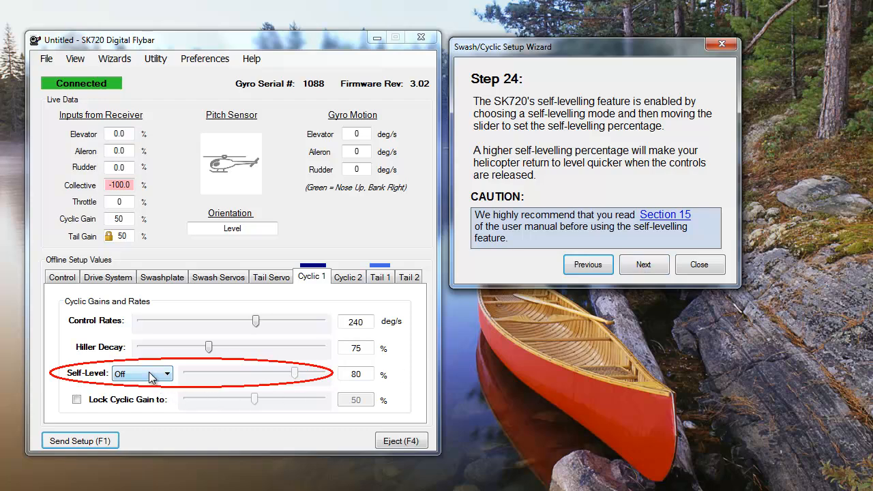
Set the first bank's self-level to Always On and advance the wizard to Step 25
left_click(167, 373)
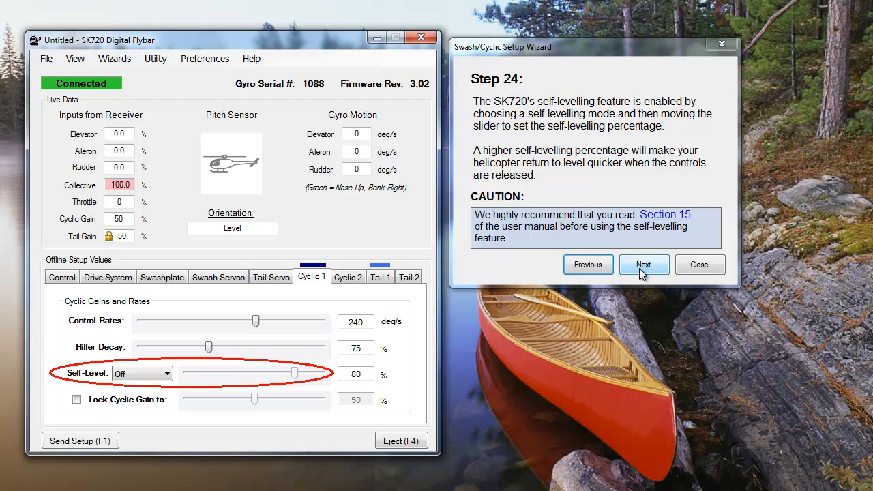
left_click(643, 265)
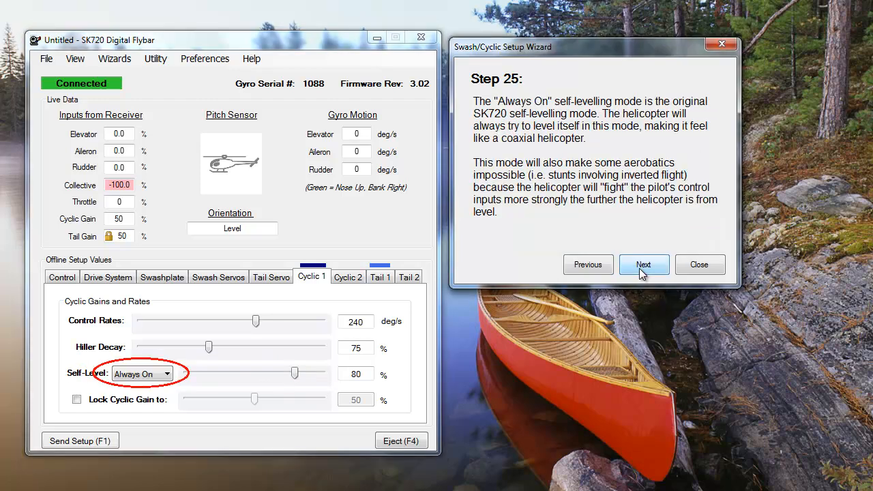
mouse_move(660, 266)
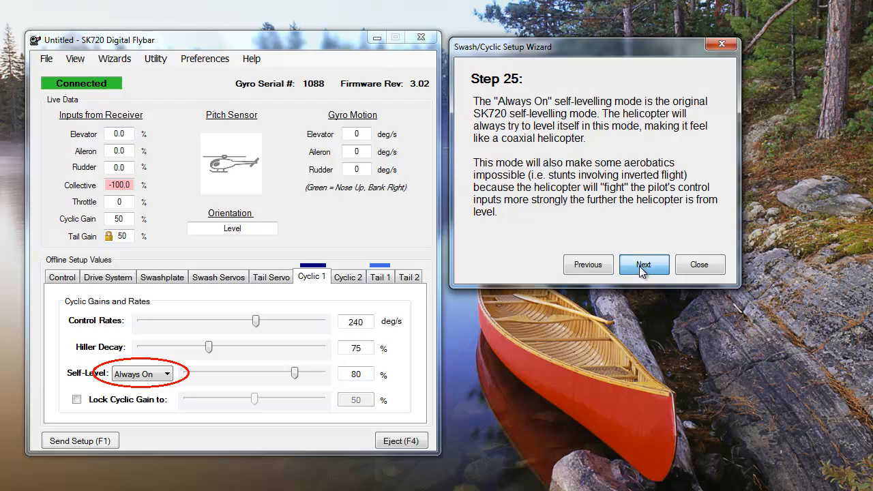
Step the wizard past Centre Stick to the CS+Inverted explanation at Step 27
left_click(643, 264)
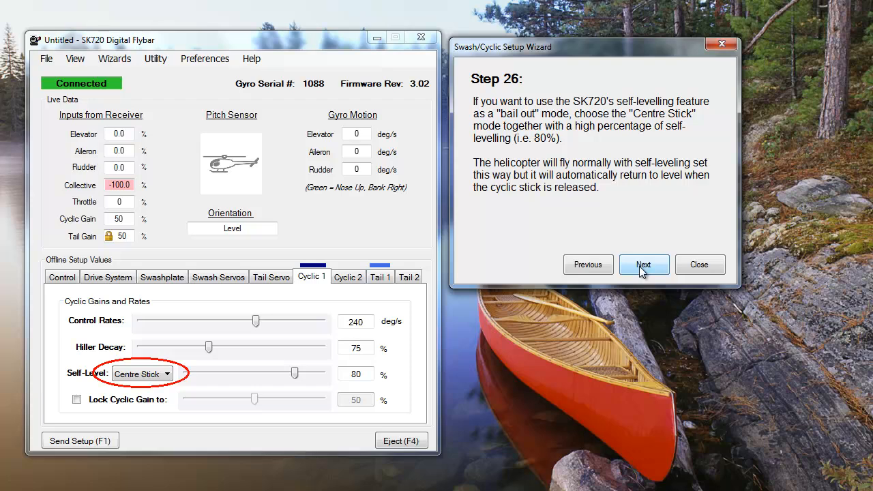
left_click(643, 265)
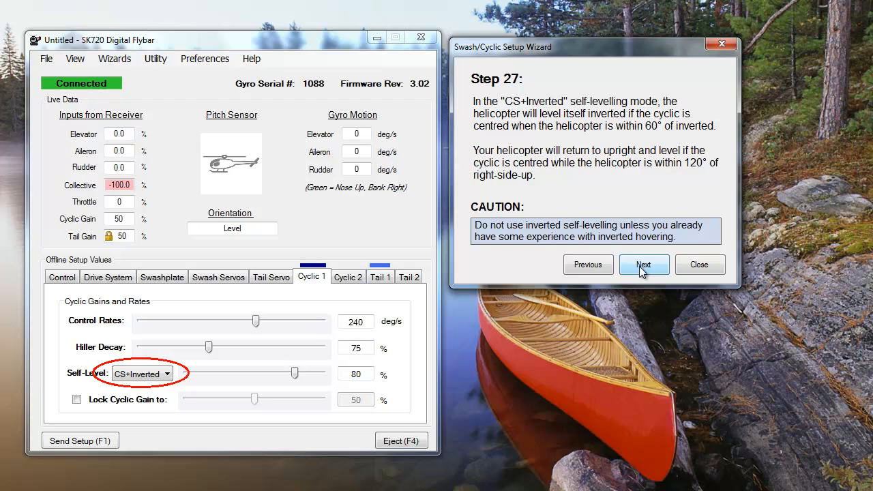
Advance the wizard to Step 28 (On+Inverted), then on to the following step
left_click(643, 264)
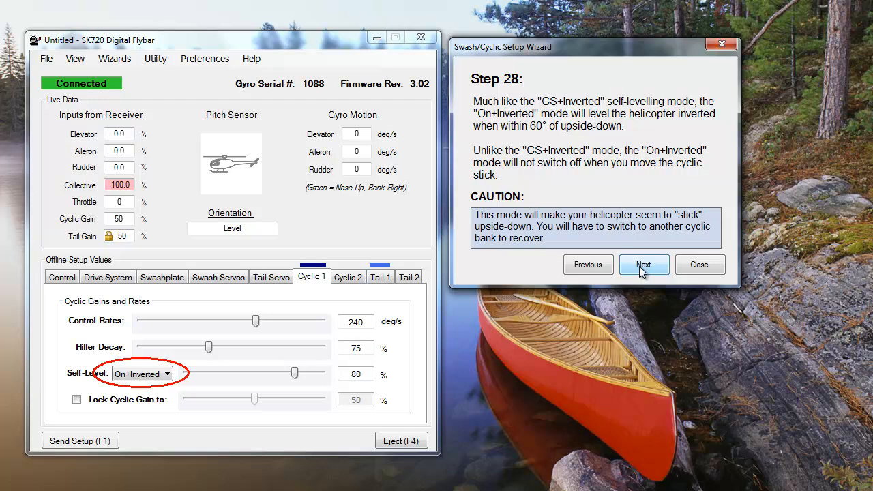
left_click(699, 265)
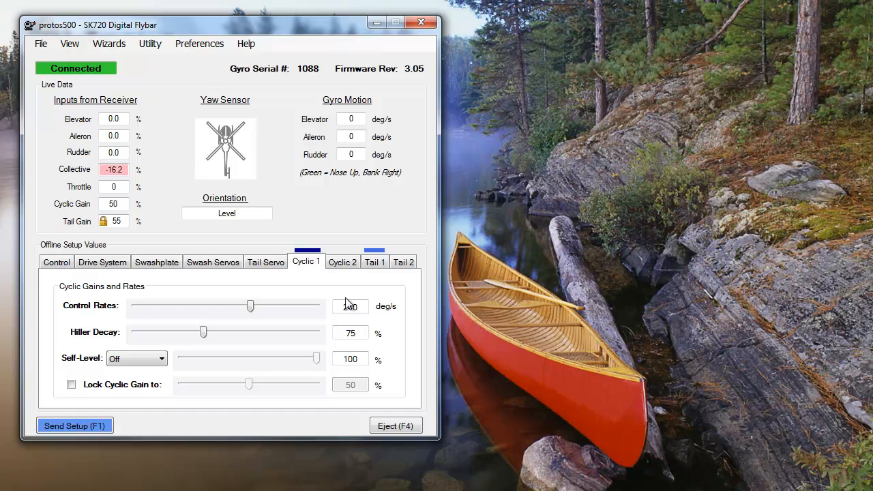
left_click(342, 261)
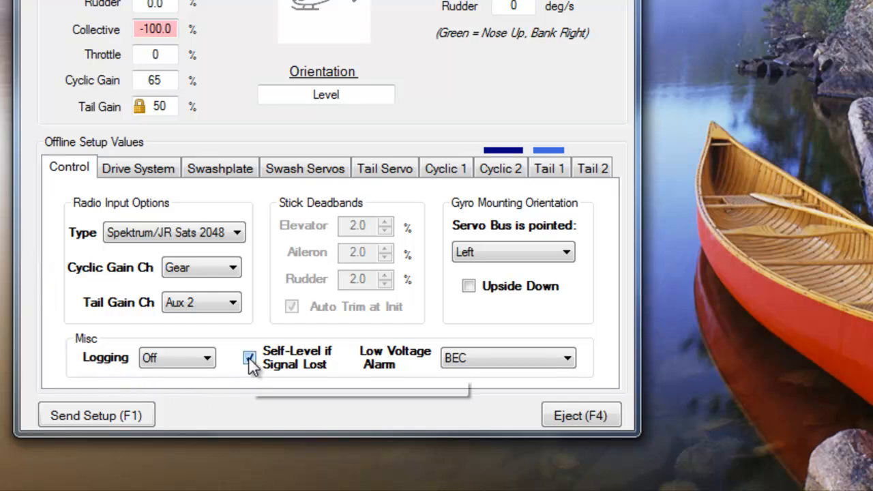
Enable Self-Level if Signal Lost, acknowledge the warning, and send the setup to the gyro
left_click(249, 358)
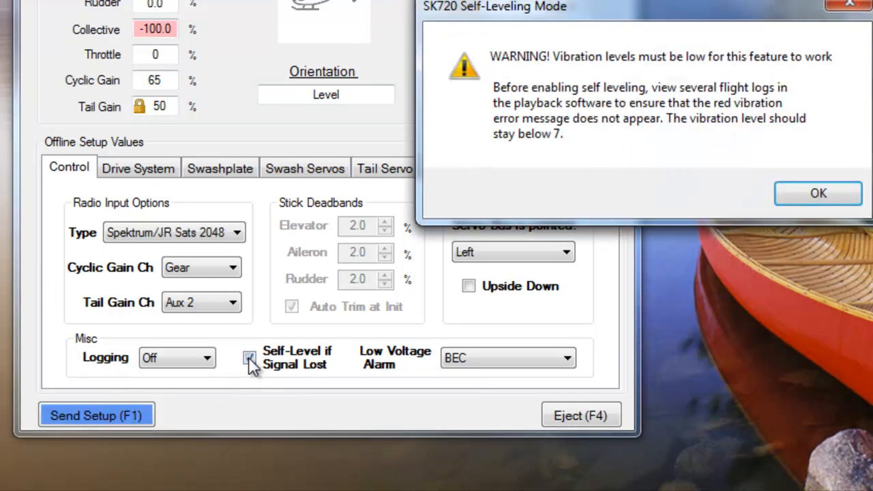
left_click(818, 193)
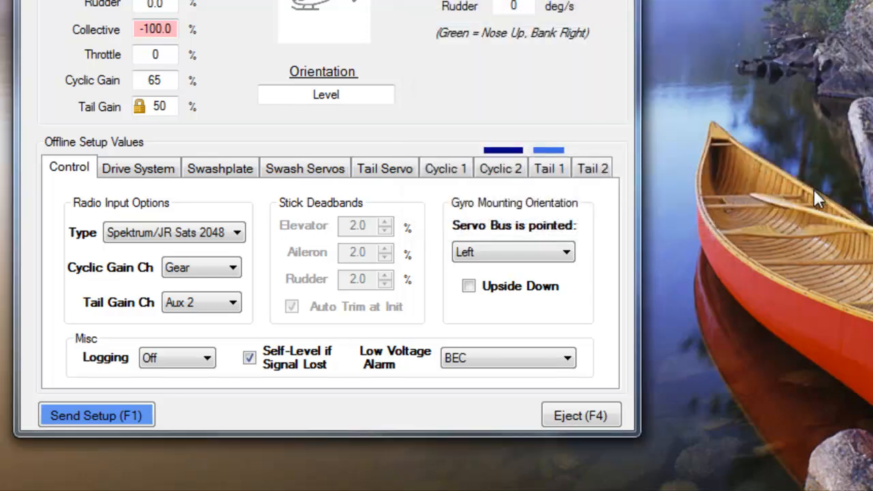
left_click(96, 415)
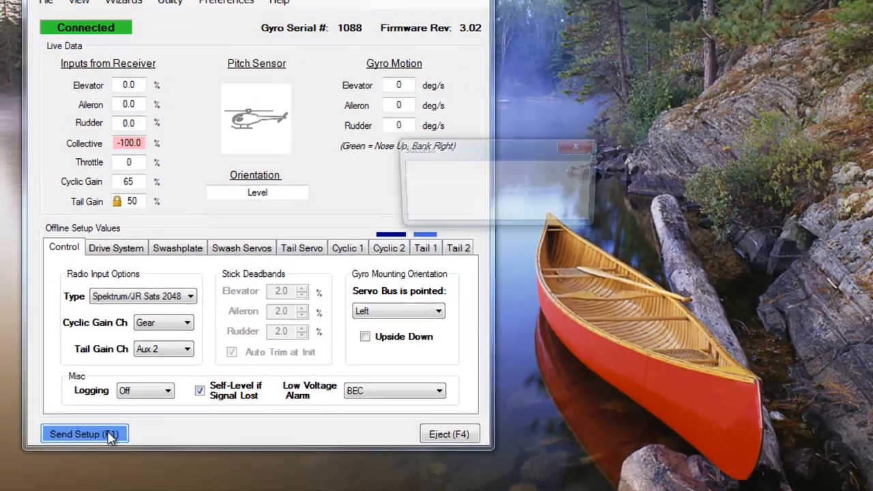
left_click(84, 434)
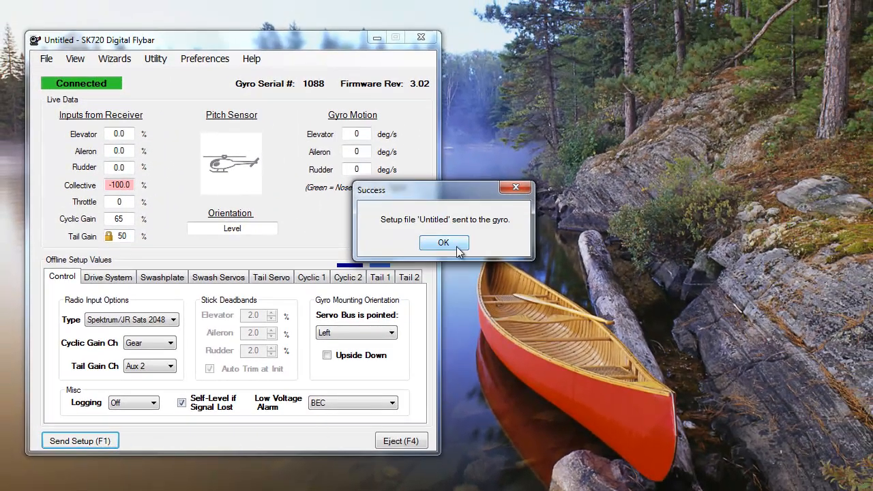
left_click(443, 243)
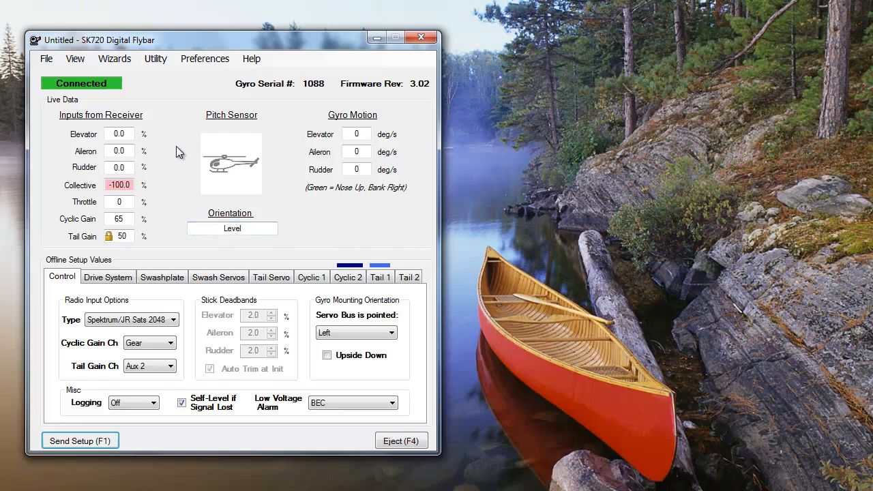